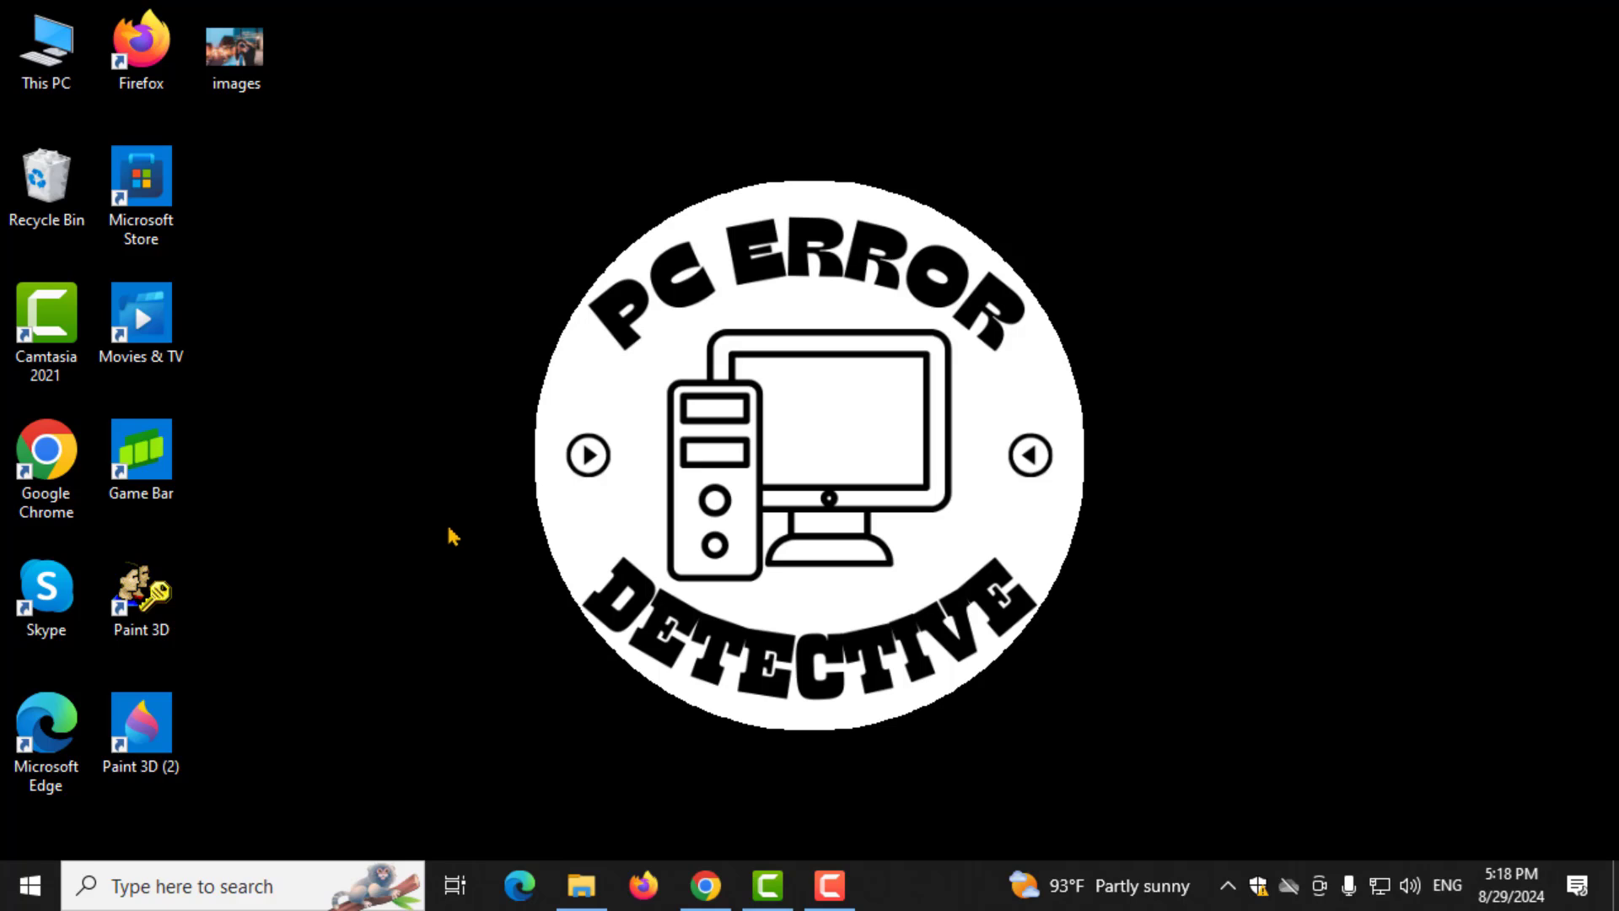
pyautogui.moveTo(43, 852)
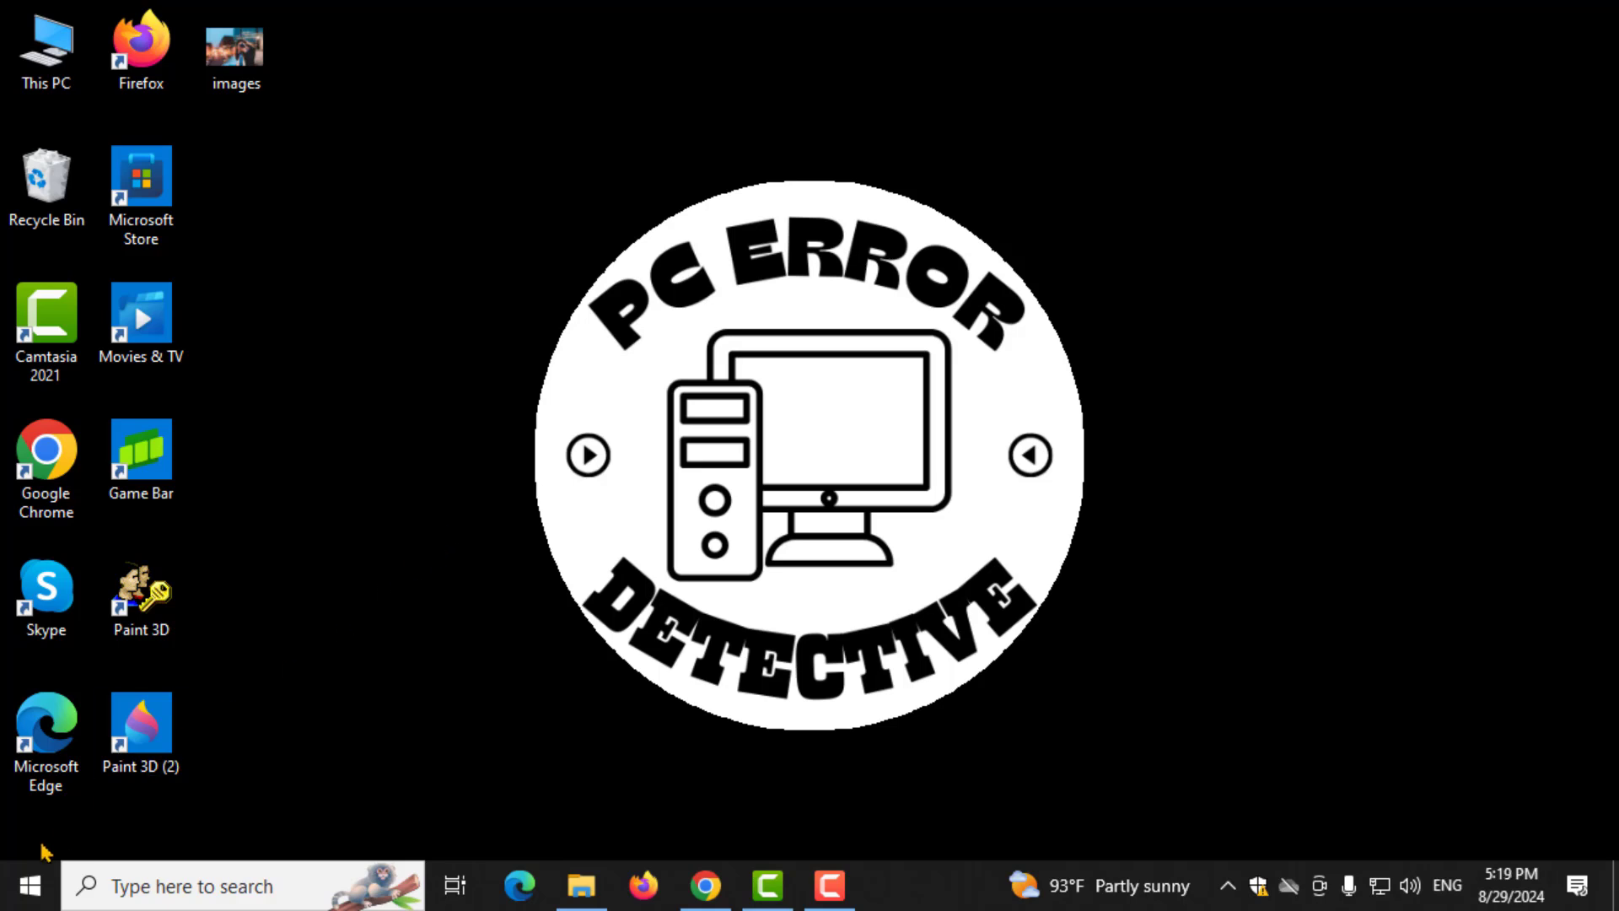
# Launch Windows Settings from the Start menu, landing on its home page
pyautogui.click(28, 886)
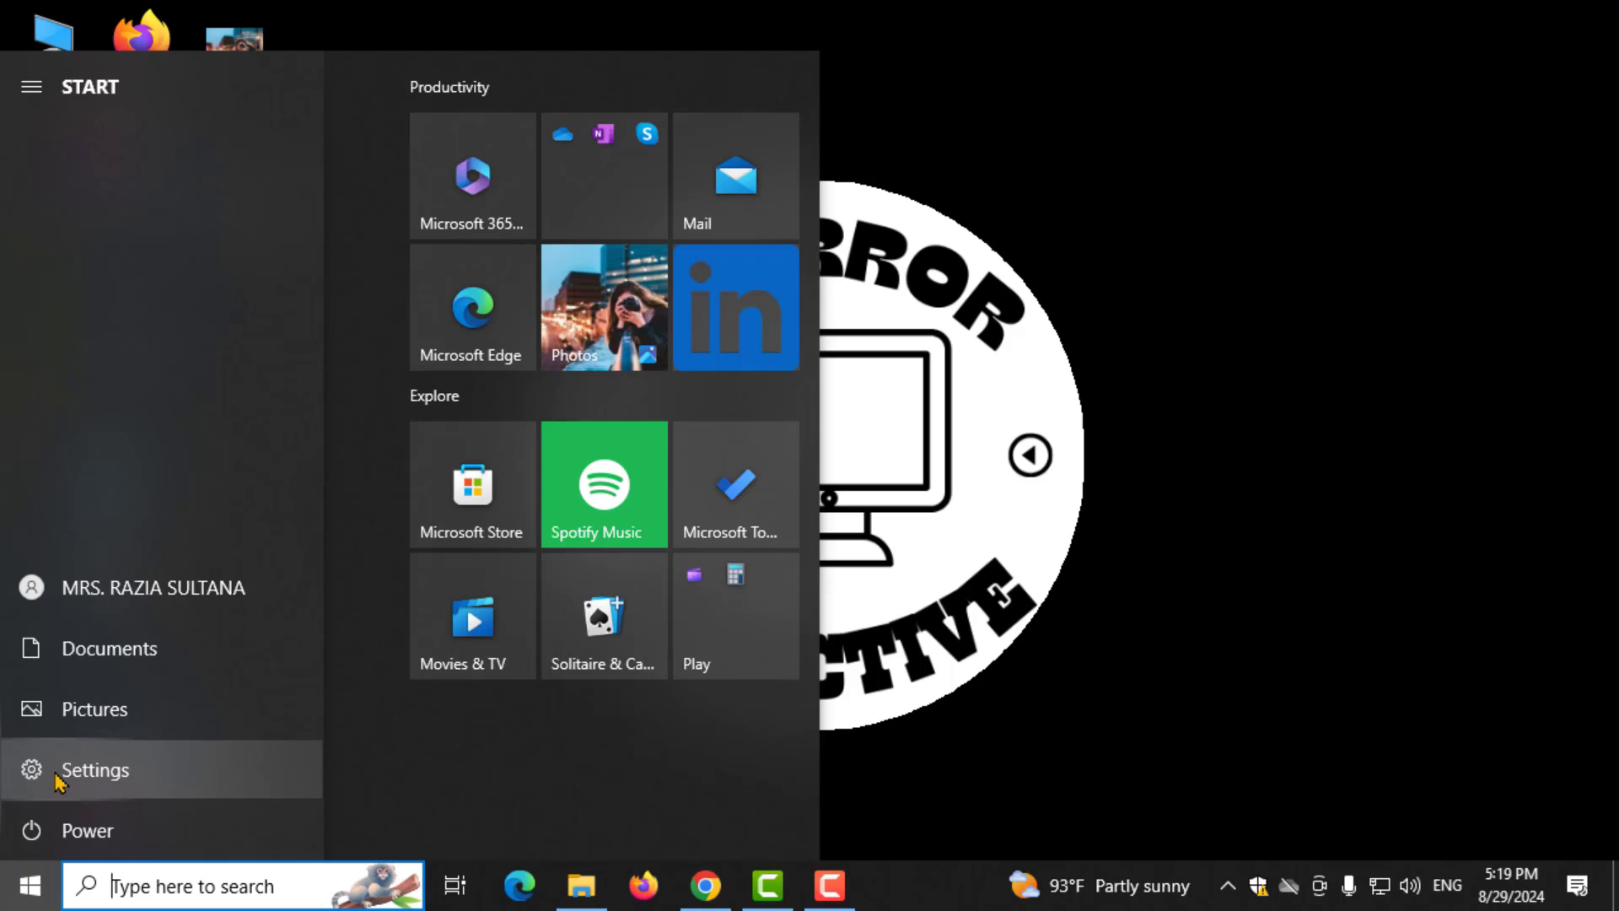
pyautogui.click(94, 769)
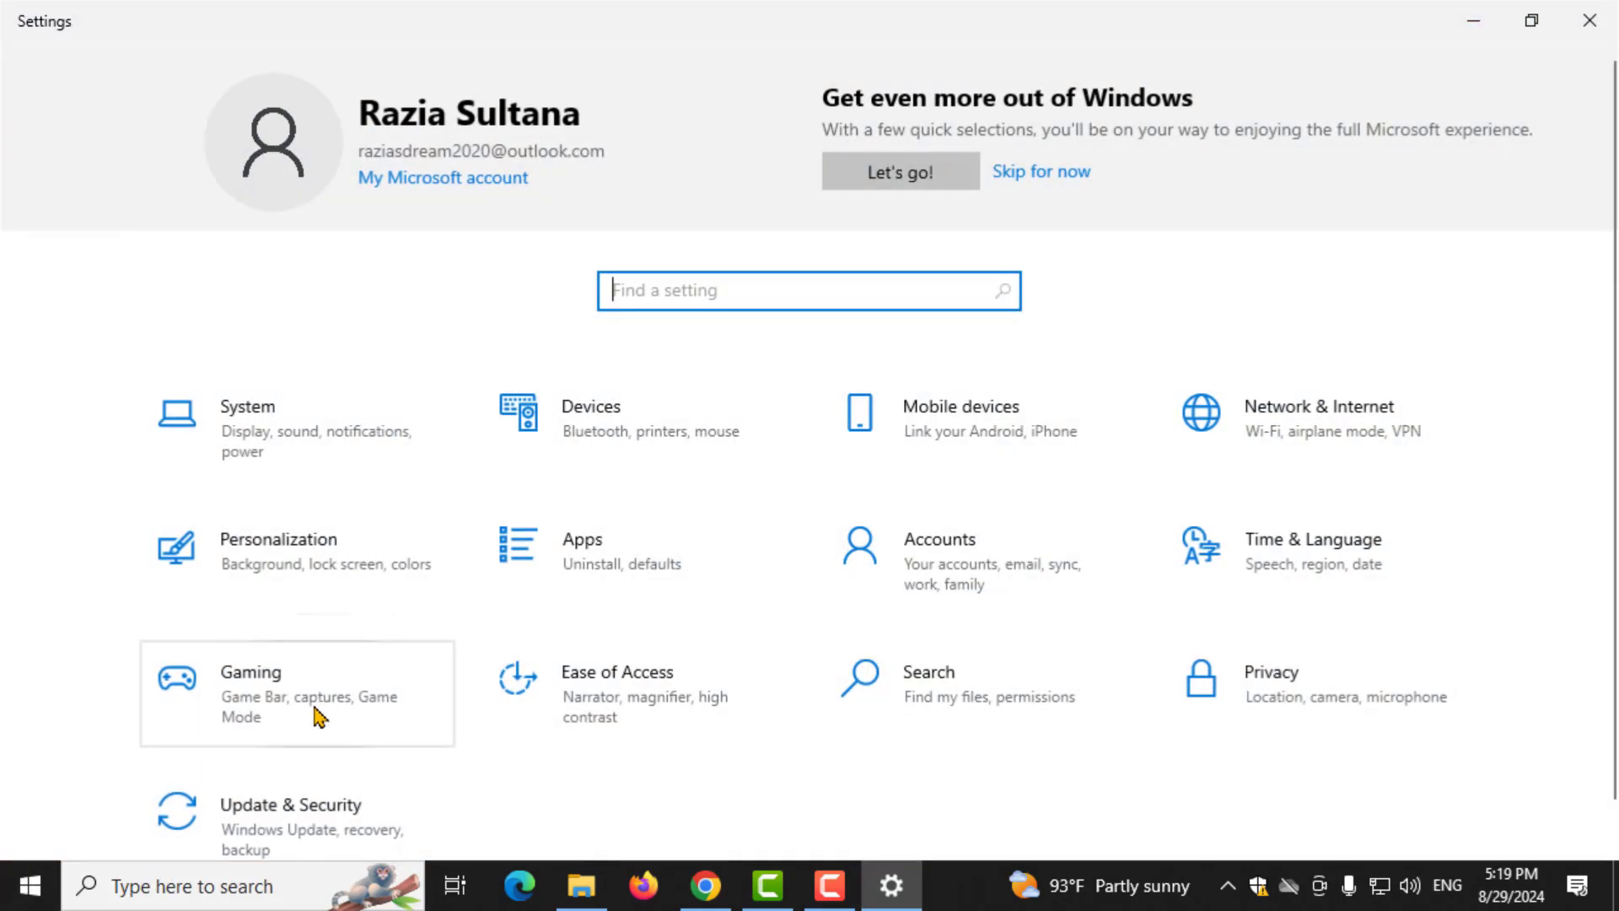
pyautogui.moveTo(284, 831)
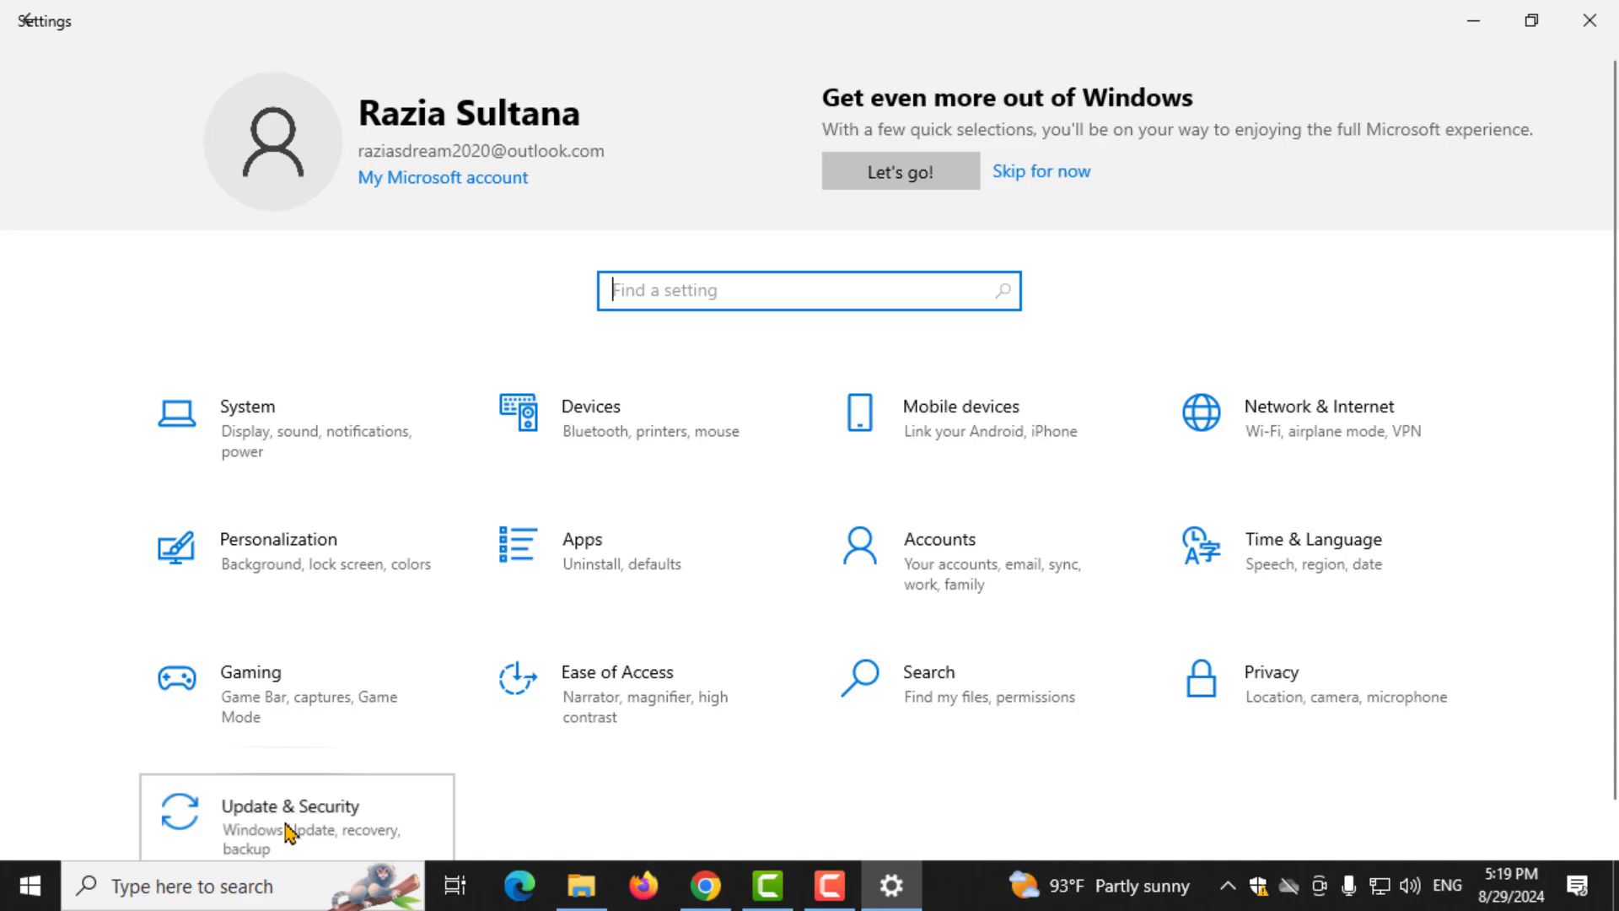
# Go to the Update & Security section, landing on the Windows Update page
pyautogui.click(292, 816)
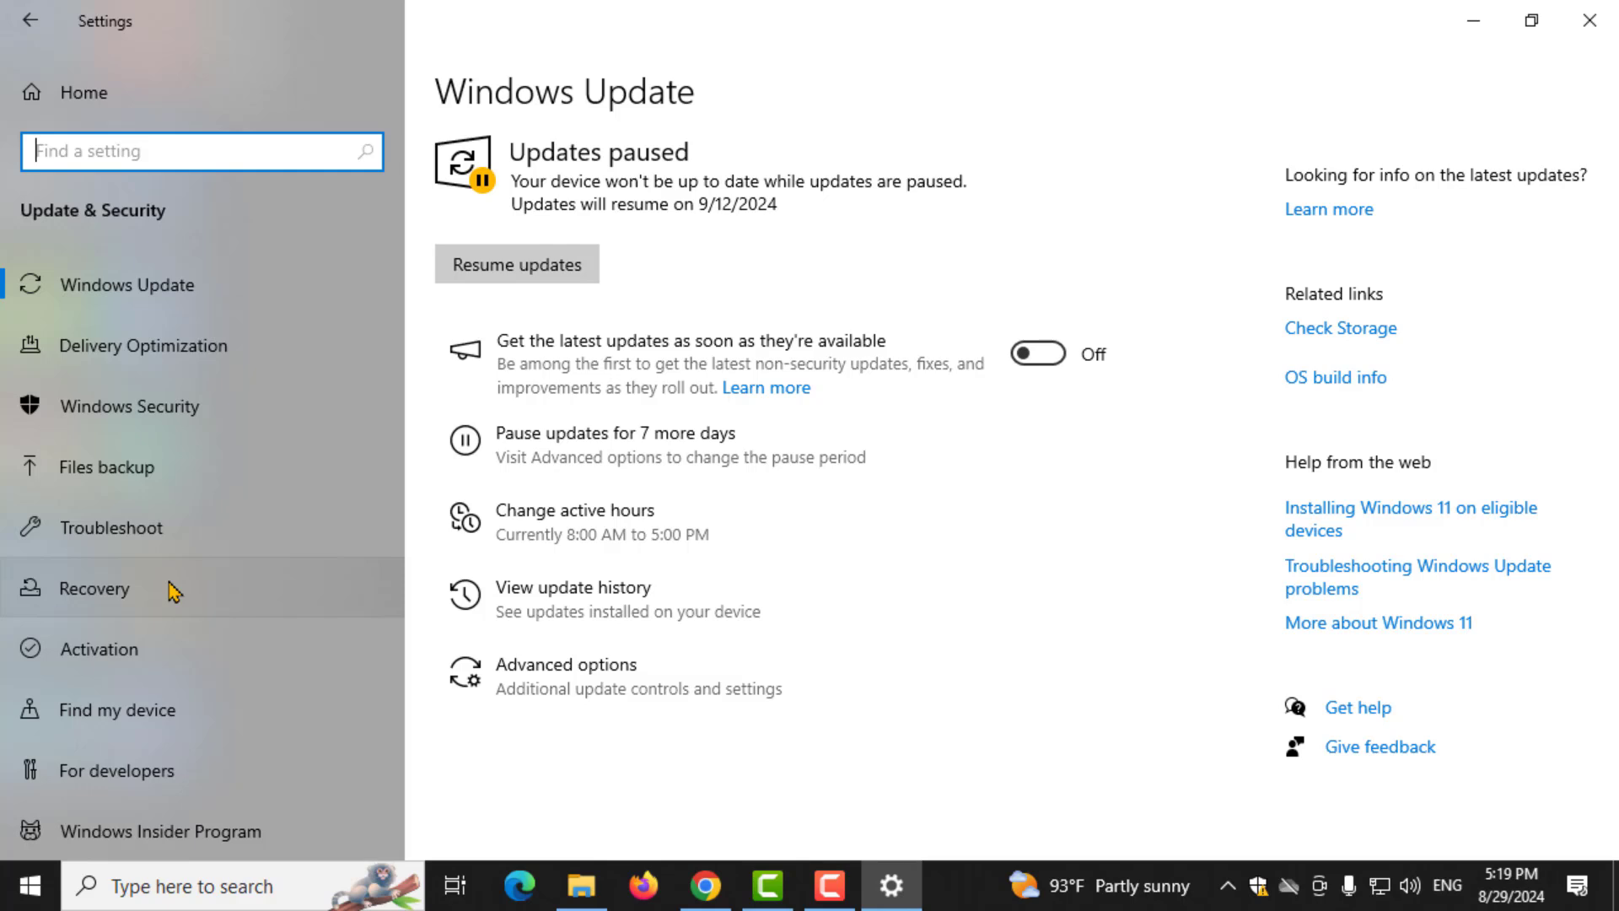
# Switch to the Recovery page showing Reset this PC and Advanced startup
pyautogui.click(94, 587)
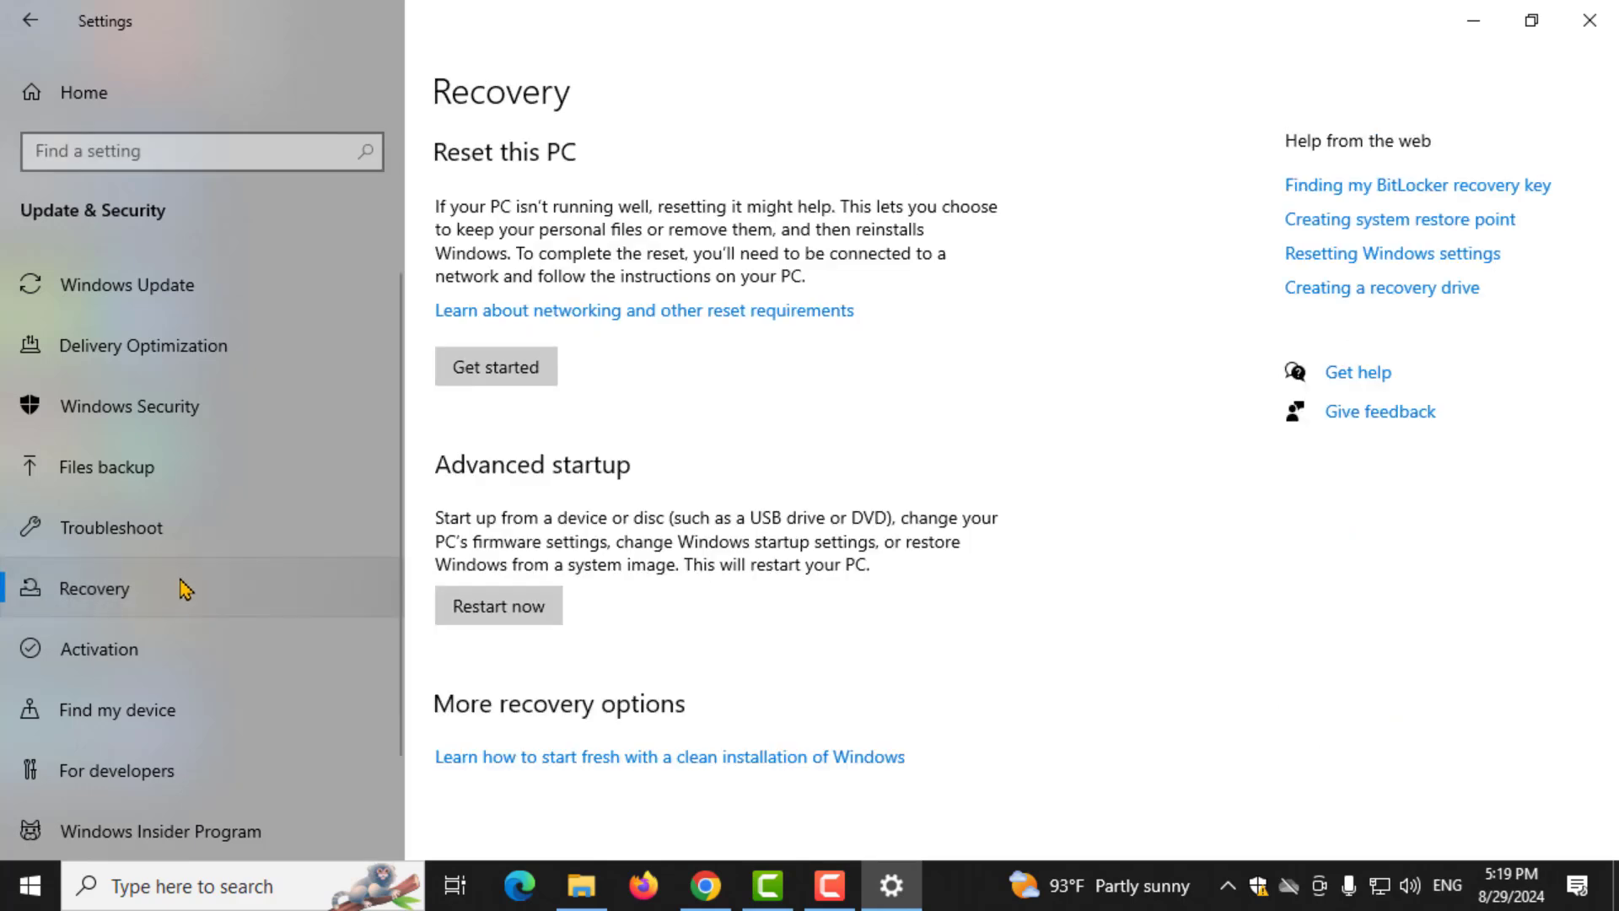
pyautogui.moveTo(278, 509)
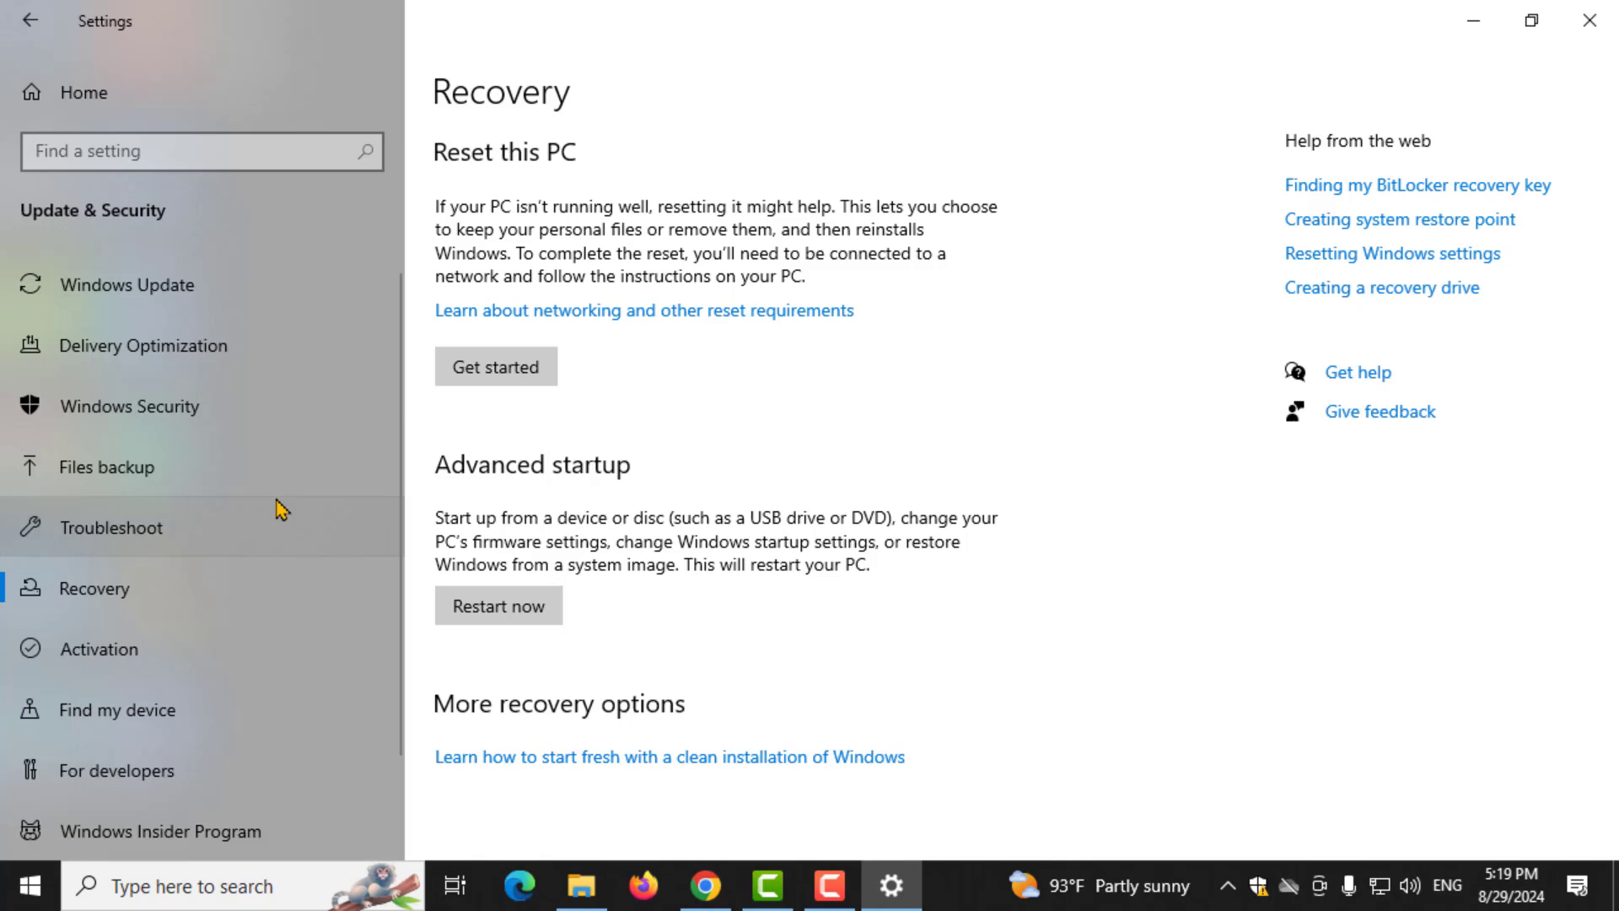